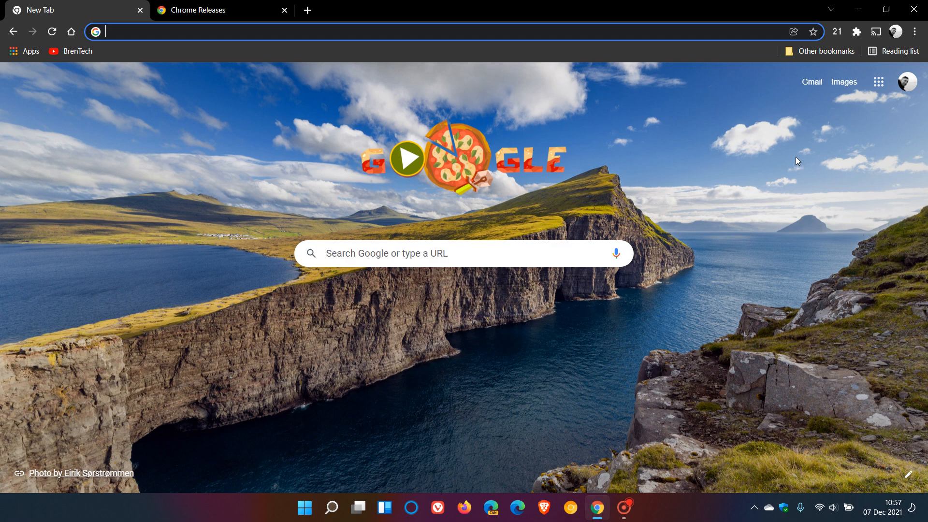
pyautogui.moveTo(669, 179)
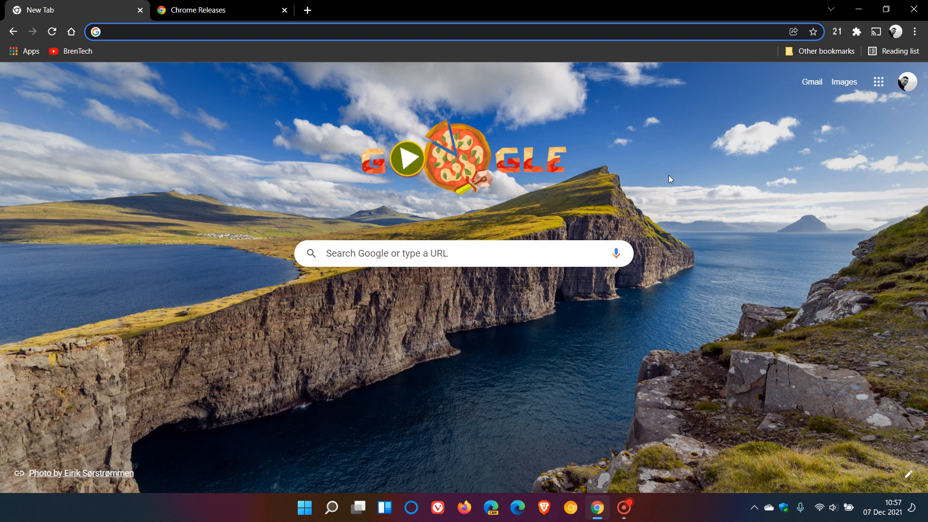
pyautogui.moveTo(716, 202)
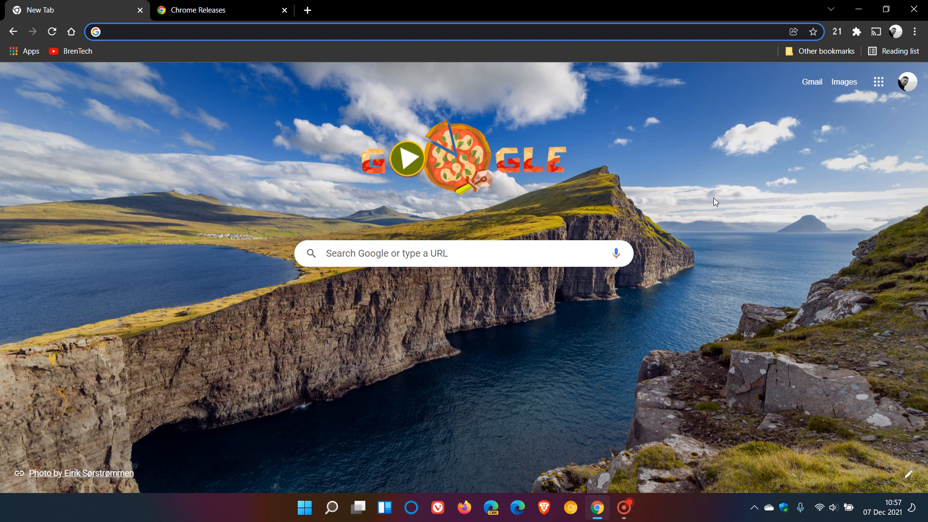
# - Reach the About Chrome page via the menu's Help entry, confirming version 96.0.4664.93 is up to date
pyautogui.click(886, 511)
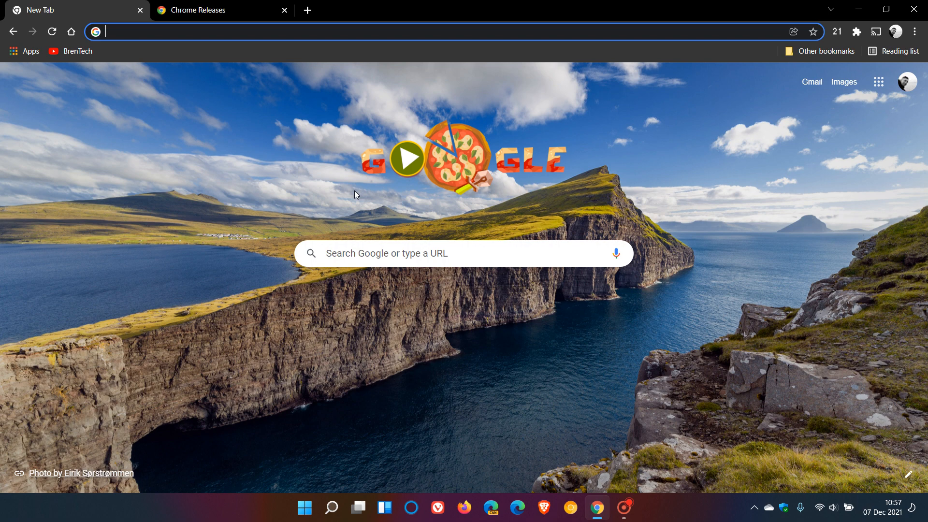
pyautogui.moveTo(667, 205)
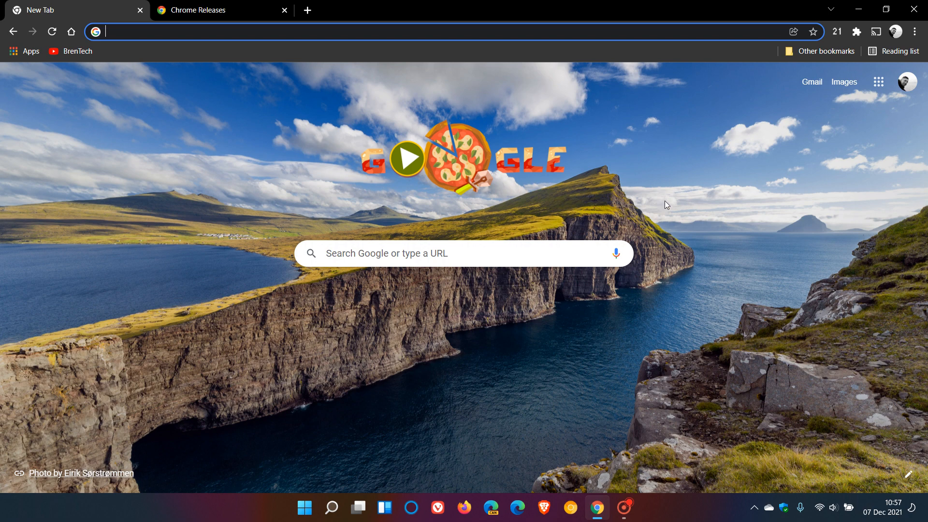
pyautogui.moveTo(694, 181)
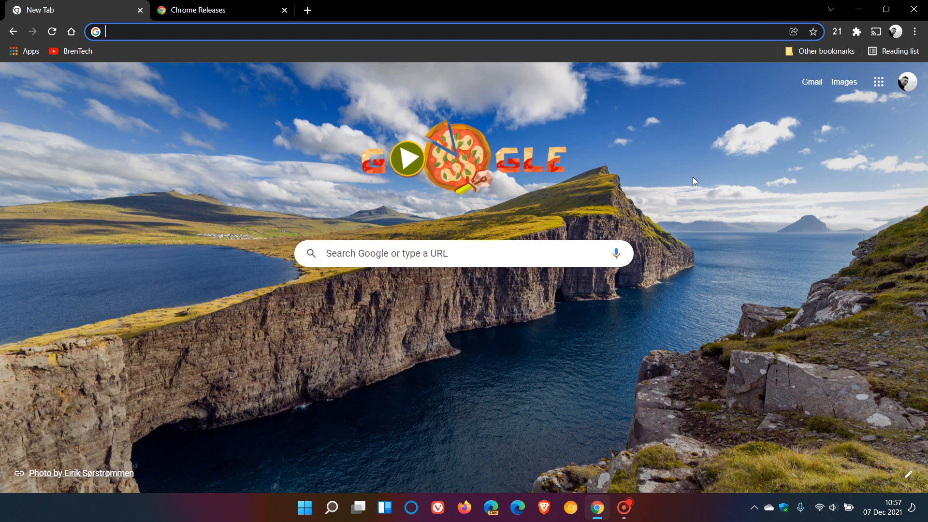
pyautogui.moveTo(916, 31)
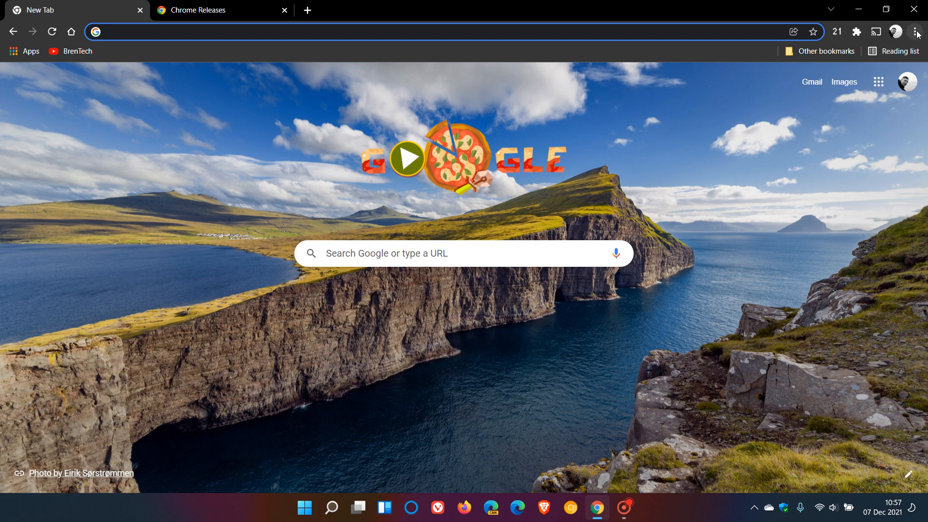
pyautogui.click(916, 31)
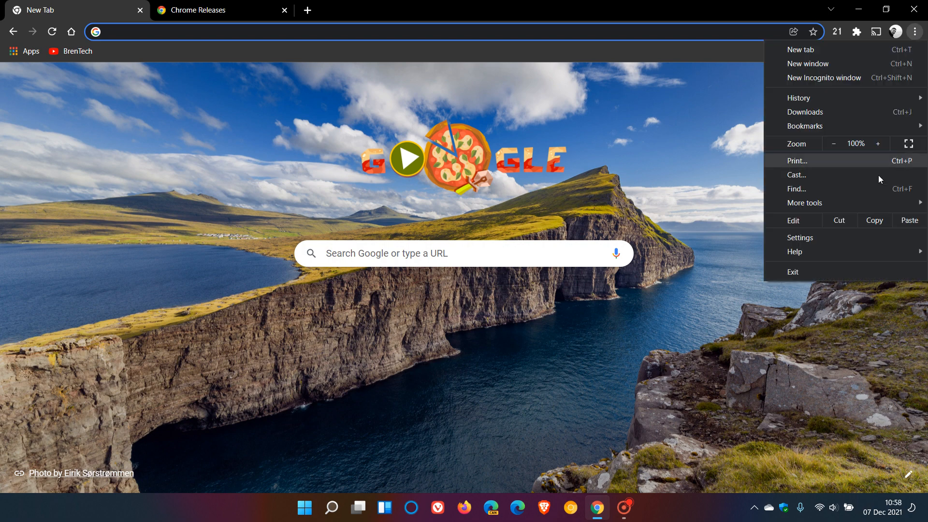
pyautogui.click(794, 251)
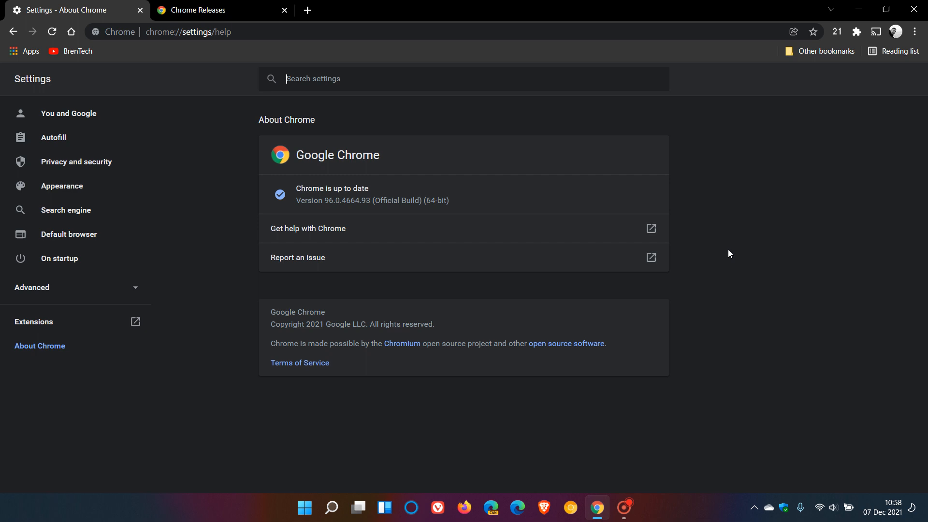
pyautogui.moveTo(727, 231)
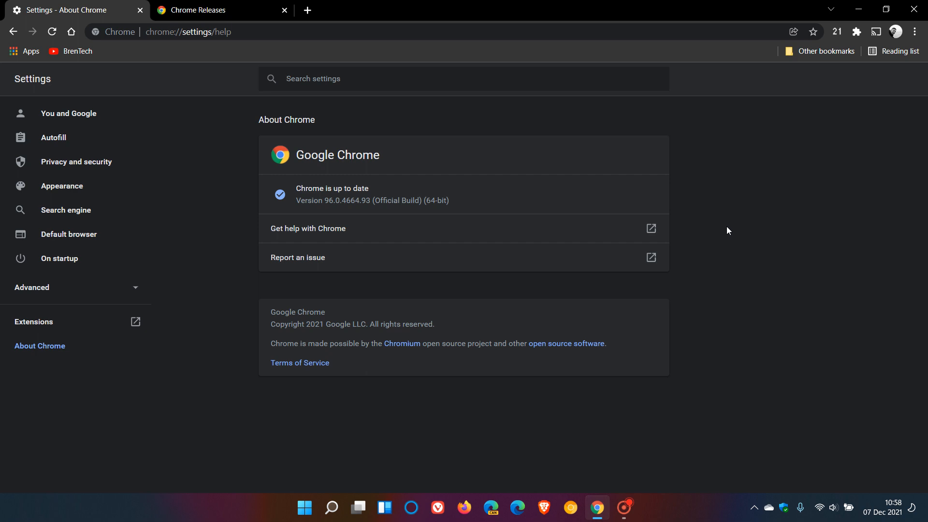
pyautogui.moveTo(455, 187)
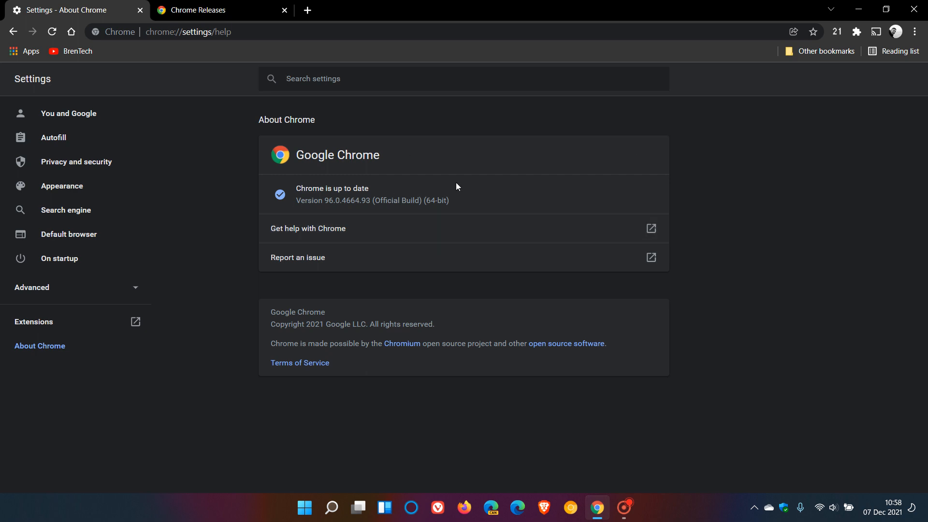
pyautogui.moveTo(486, 190)
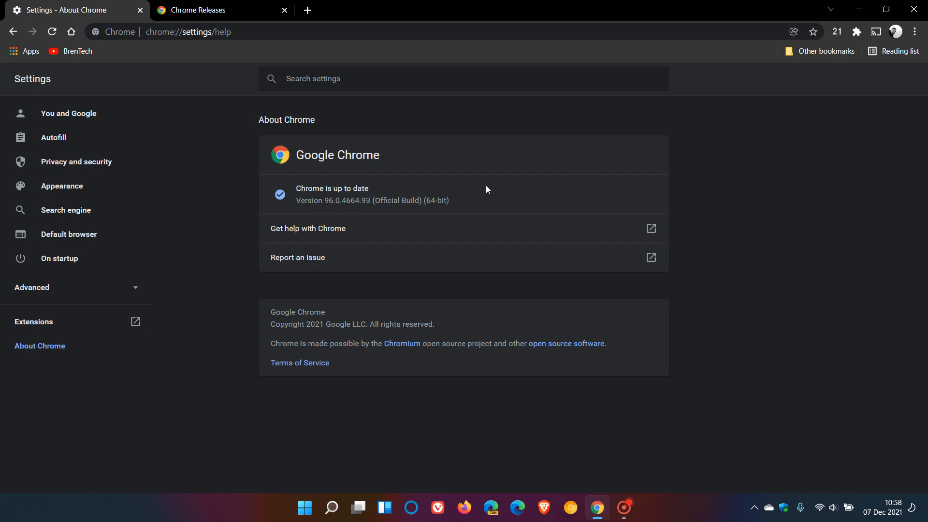
pyautogui.moveTo(523, 186)
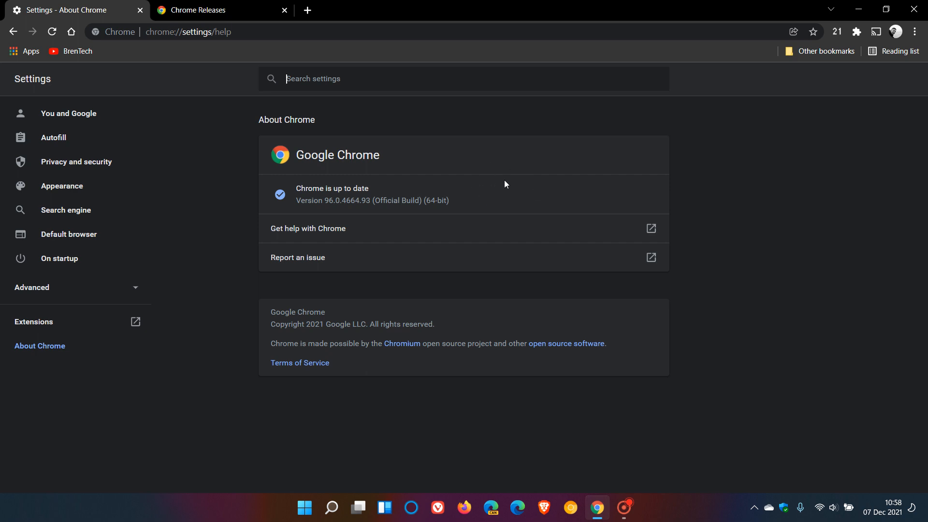
pyautogui.moveTo(324, 228)
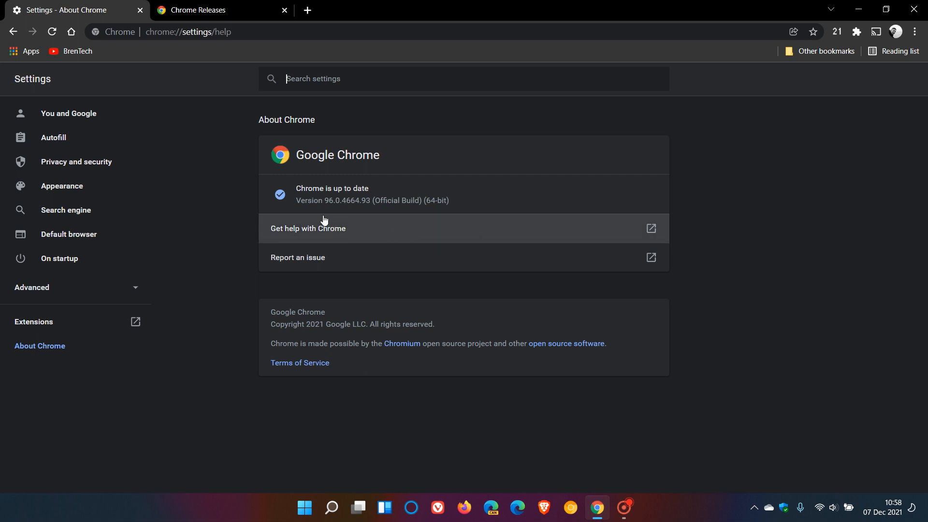
pyautogui.moveTo(344, 212)
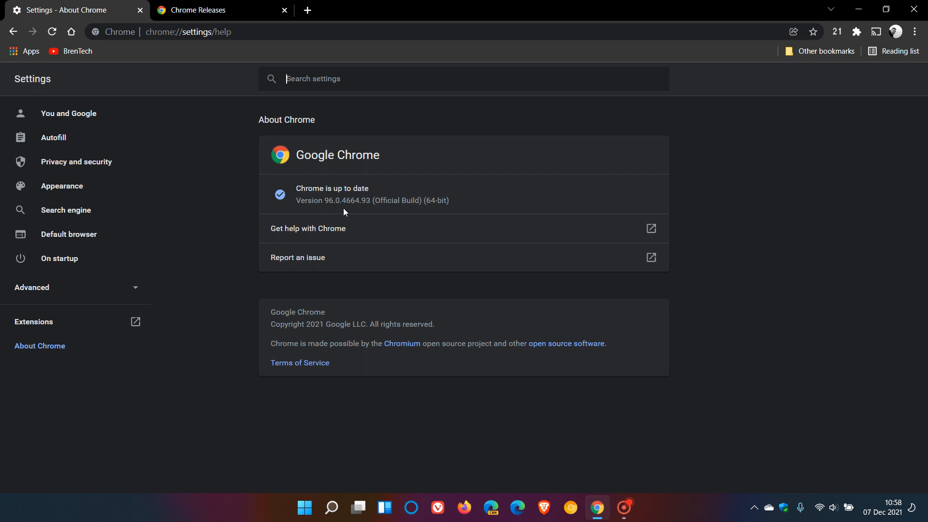
pyautogui.moveTo(359, 212)
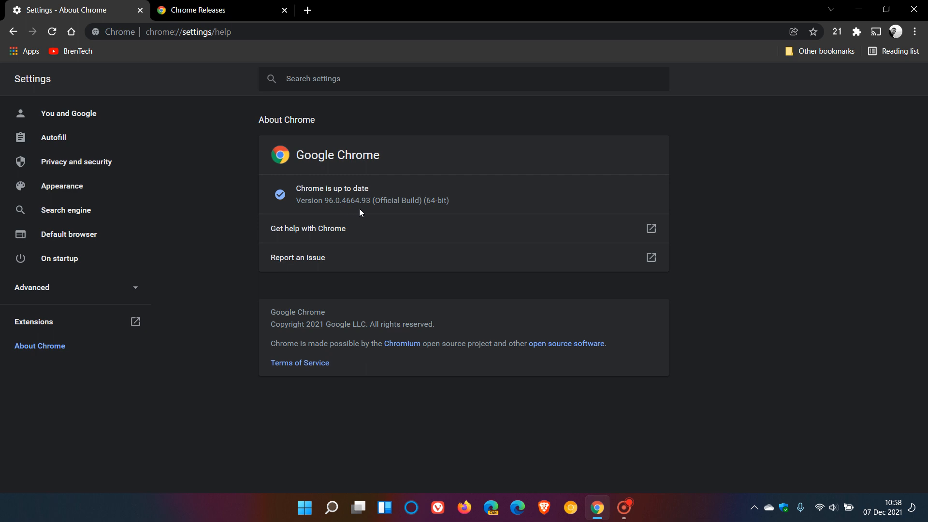
pyautogui.moveTo(363, 212)
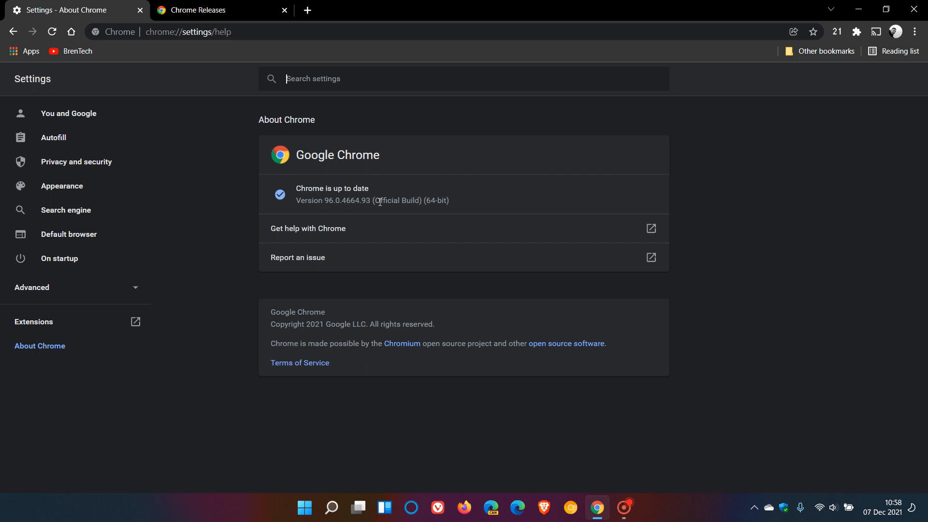
pyautogui.moveTo(320, 214)
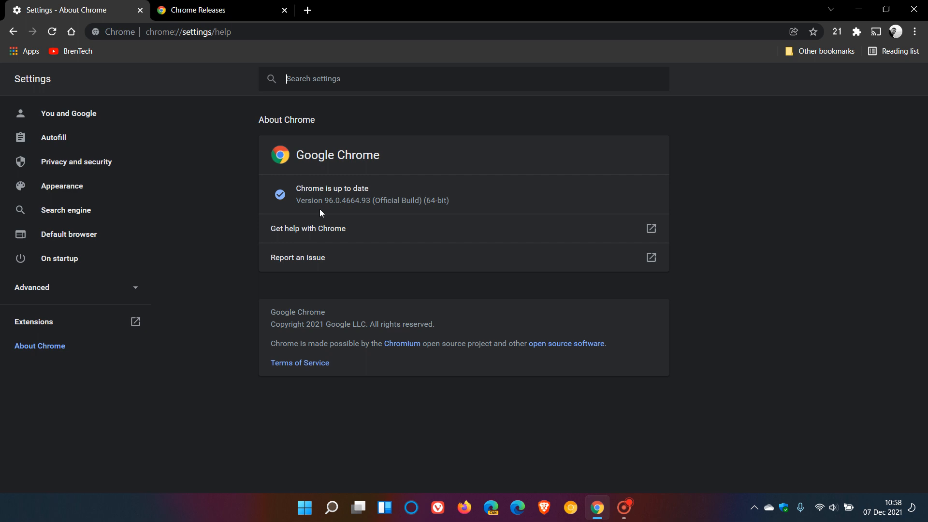
pyautogui.moveTo(371, 200)
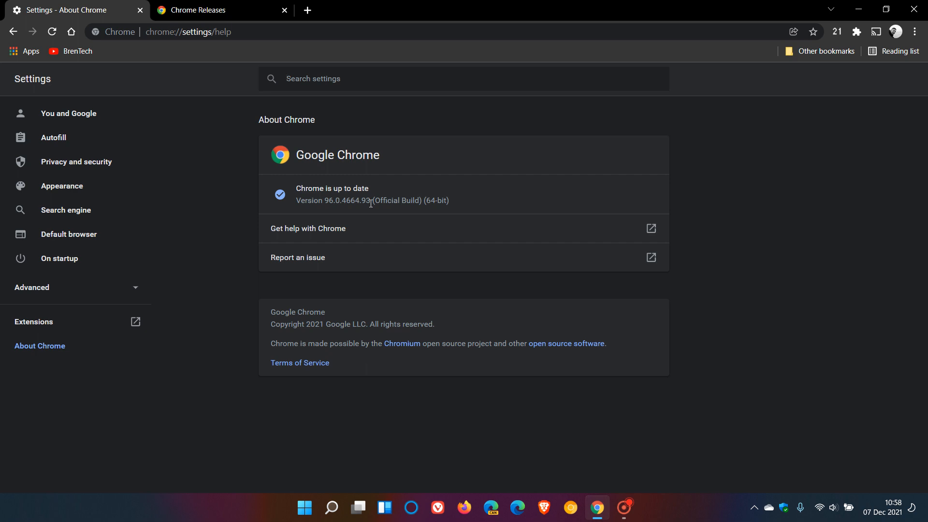
pyautogui.moveTo(374, 211)
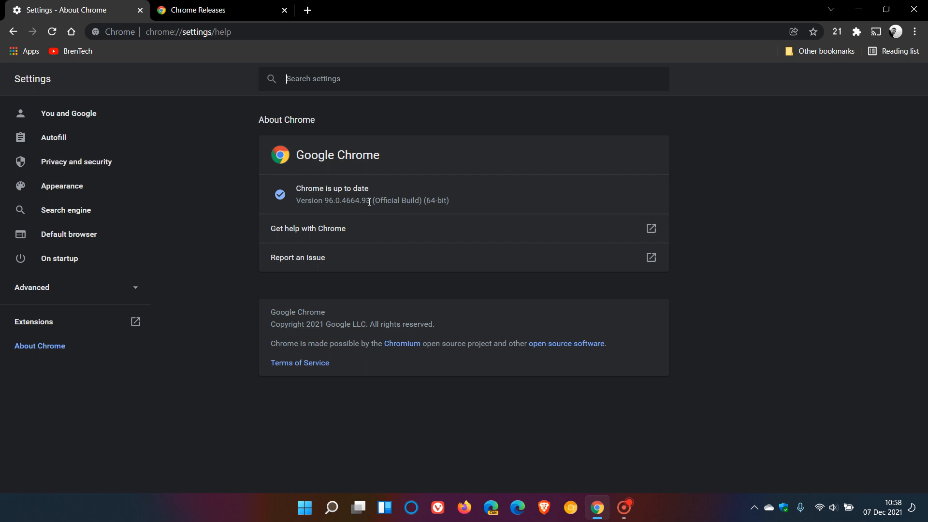
pyautogui.moveTo(384, 212)
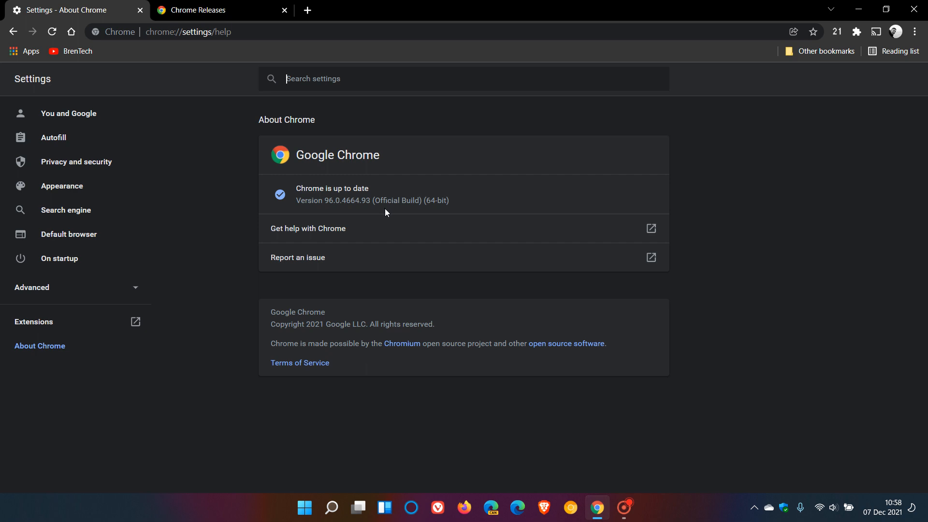
pyautogui.moveTo(373, 228)
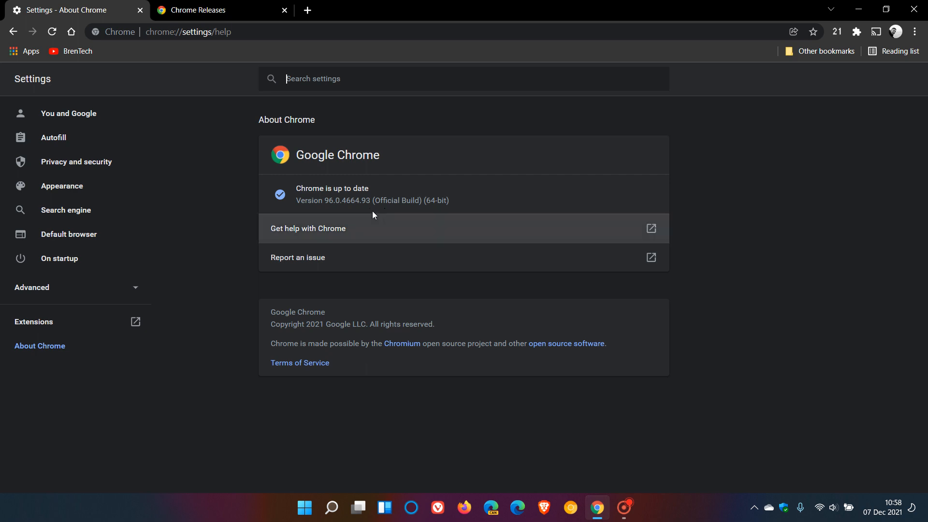
pyautogui.moveTo(367, 204)
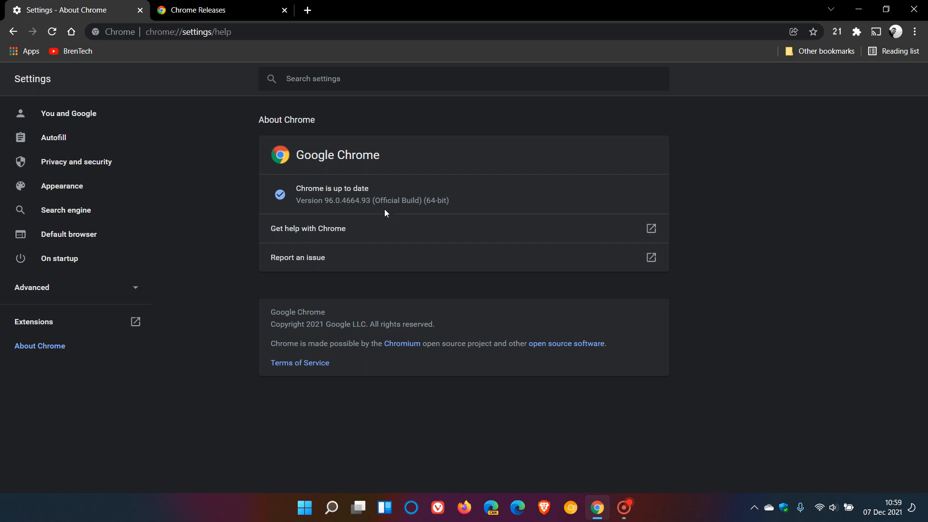
pyautogui.moveTo(397, 201)
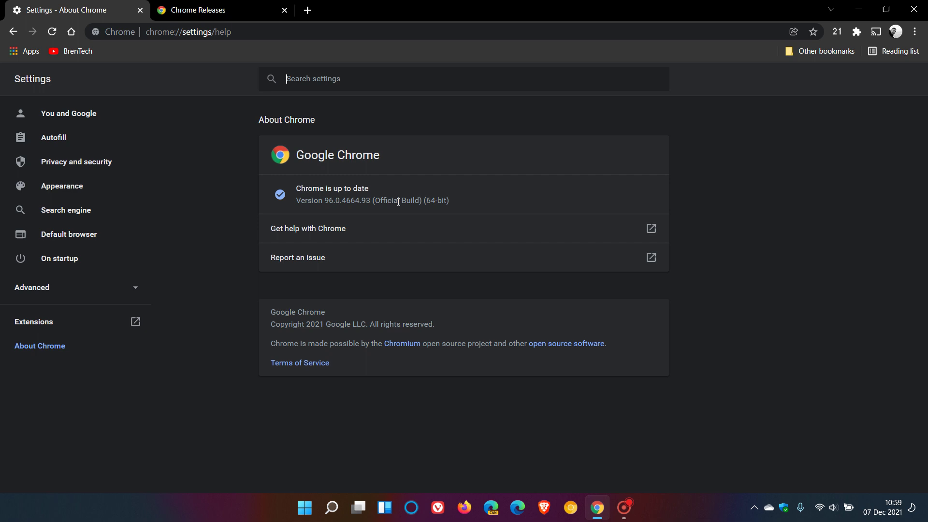
pyautogui.moveTo(370, 202)
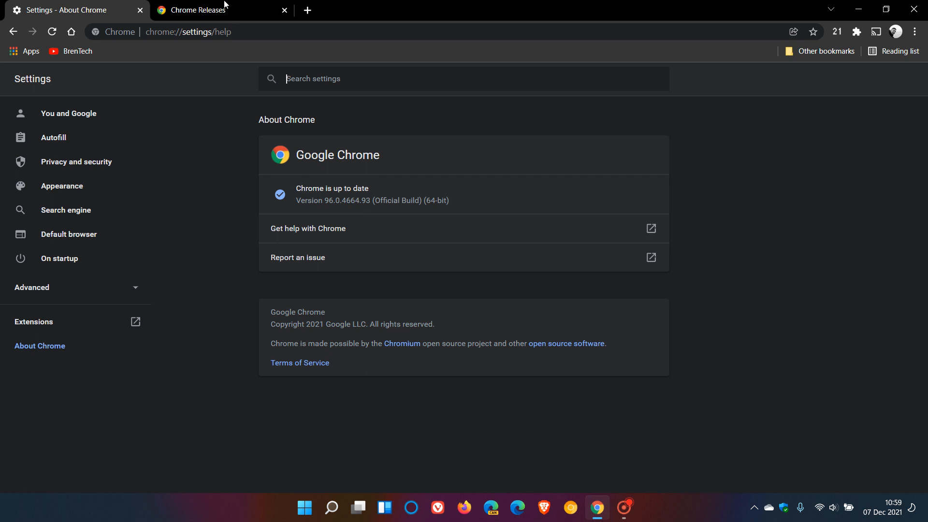
pyautogui.click(204, 10)
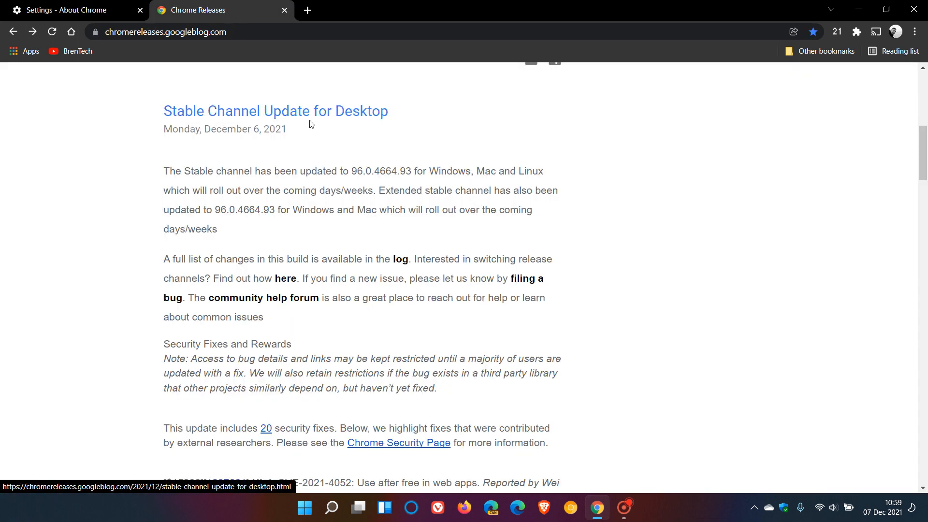
pyautogui.moveTo(324, 139)
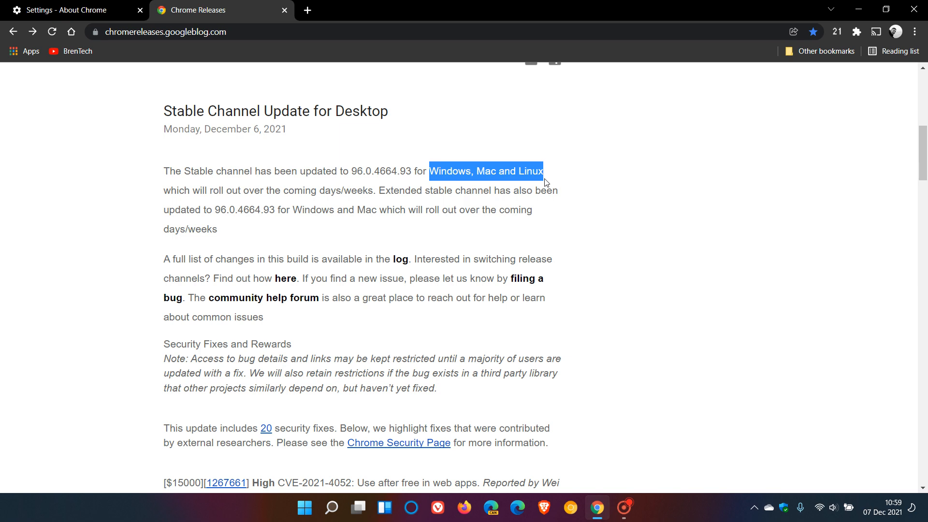
pyautogui.scroll(-3)
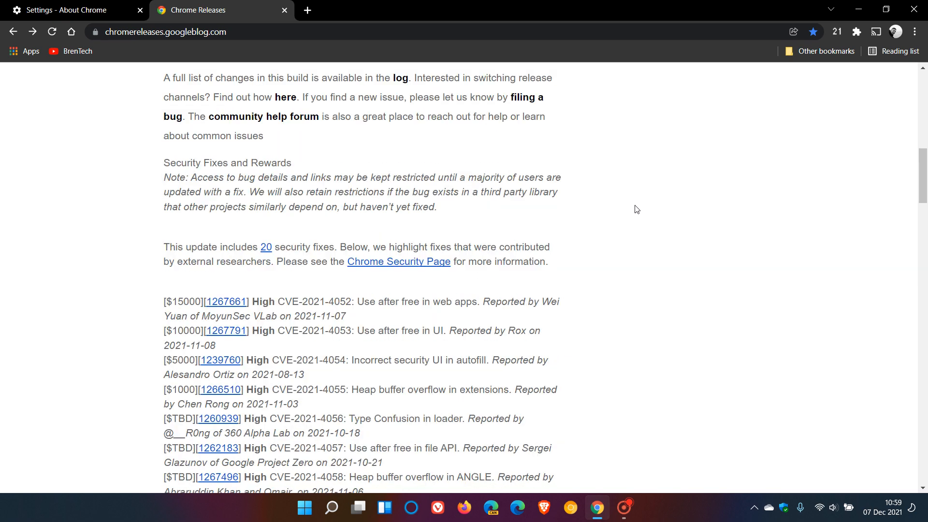
pyautogui.scroll(-3)
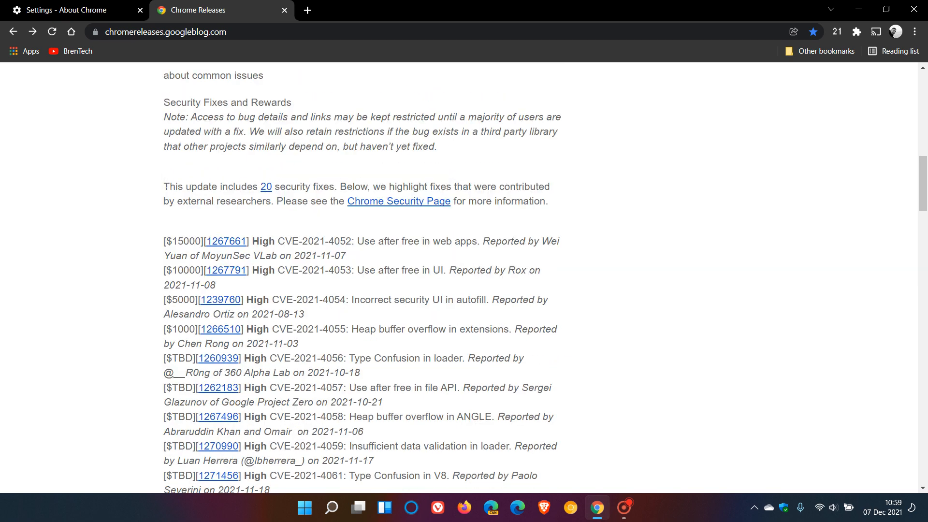
pyautogui.moveTo(164, 186); pyautogui.dragTo(333, 187)
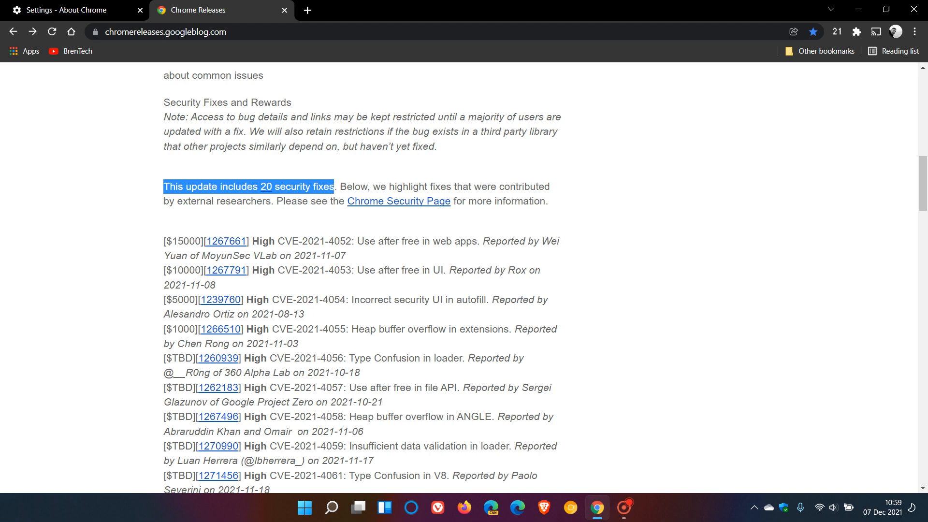
pyautogui.moveTo(622, 197)
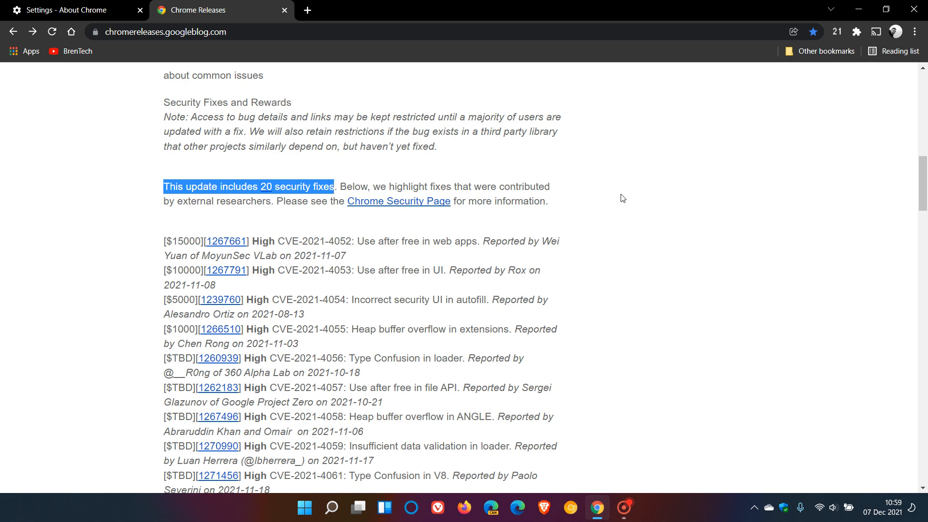
pyautogui.scroll(-3)
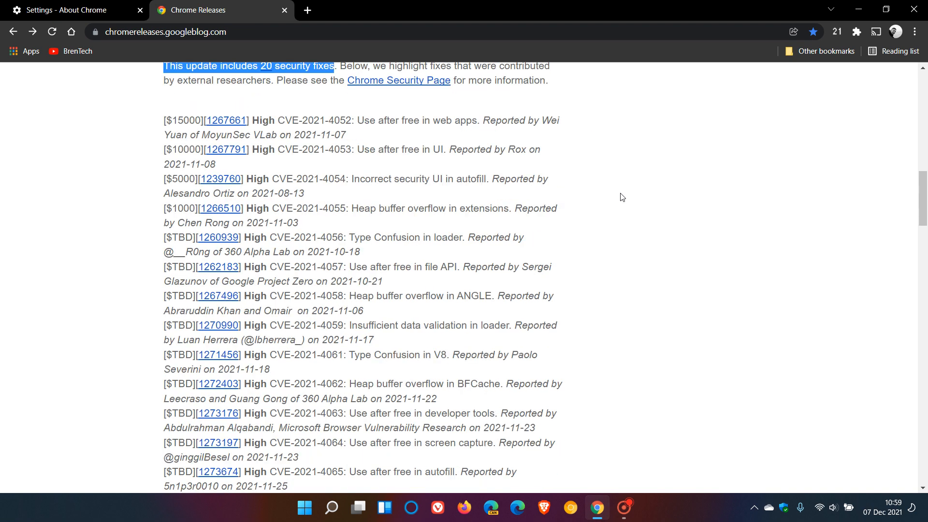
pyautogui.moveTo(274, 280)
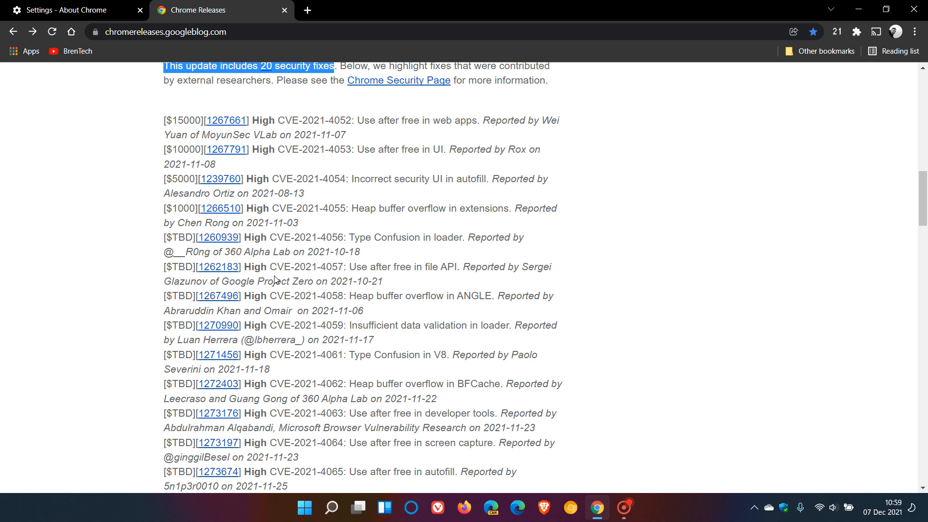
pyautogui.moveTo(615, 259)
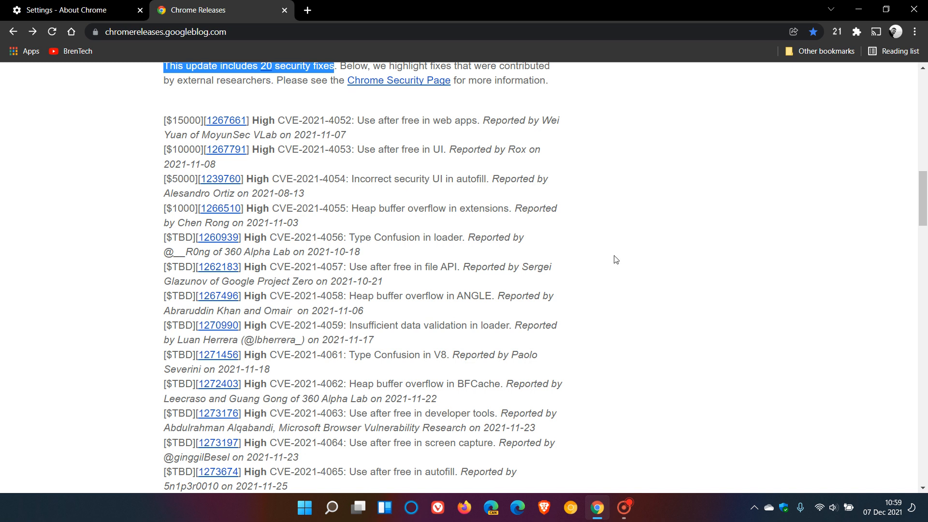
pyautogui.moveTo(669, 242)
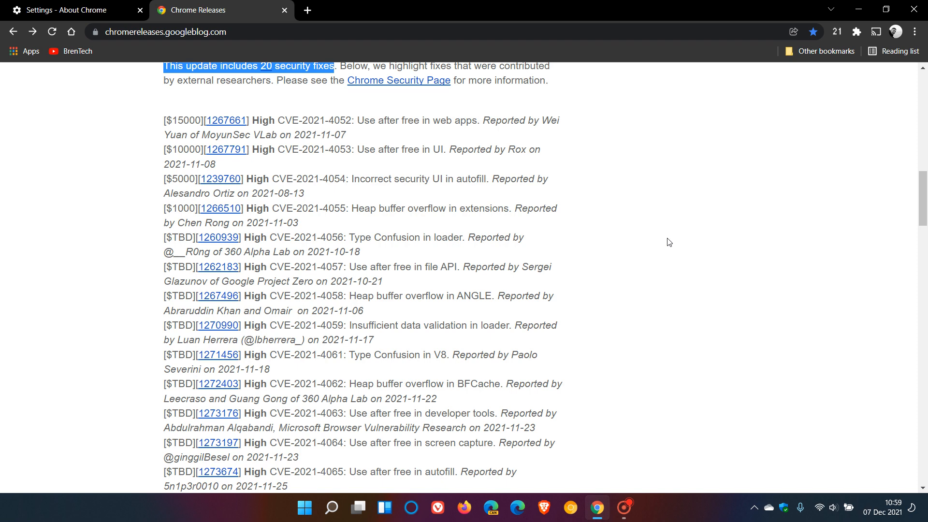
pyautogui.moveTo(640, 257)
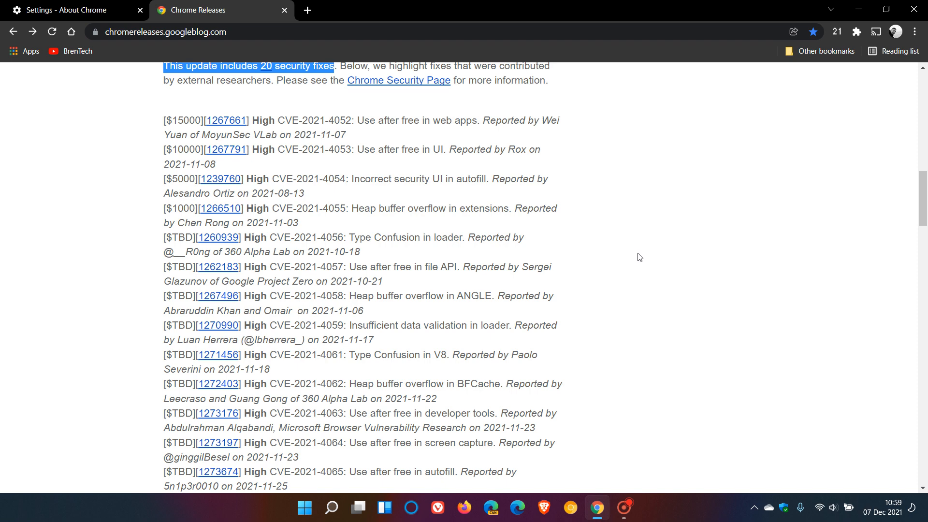
pyautogui.scroll(-3)
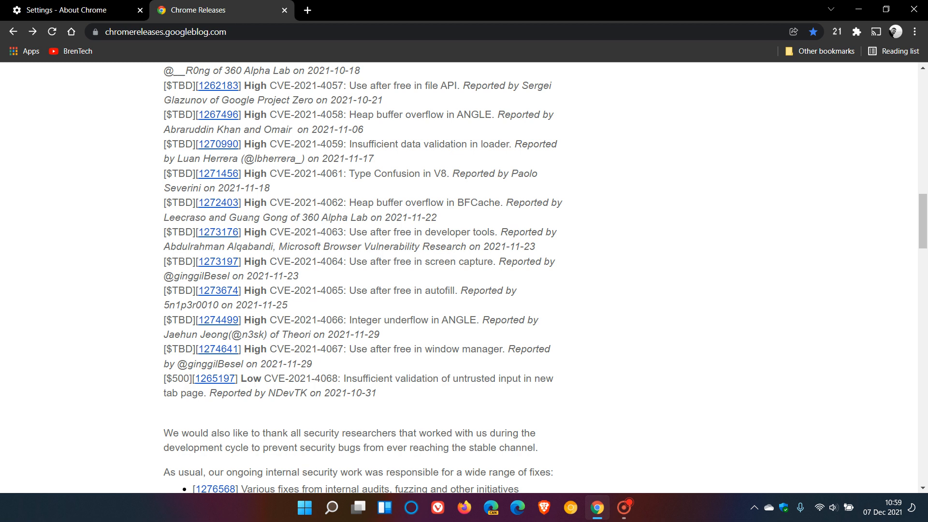
pyautogui.moveTo(724, 282)
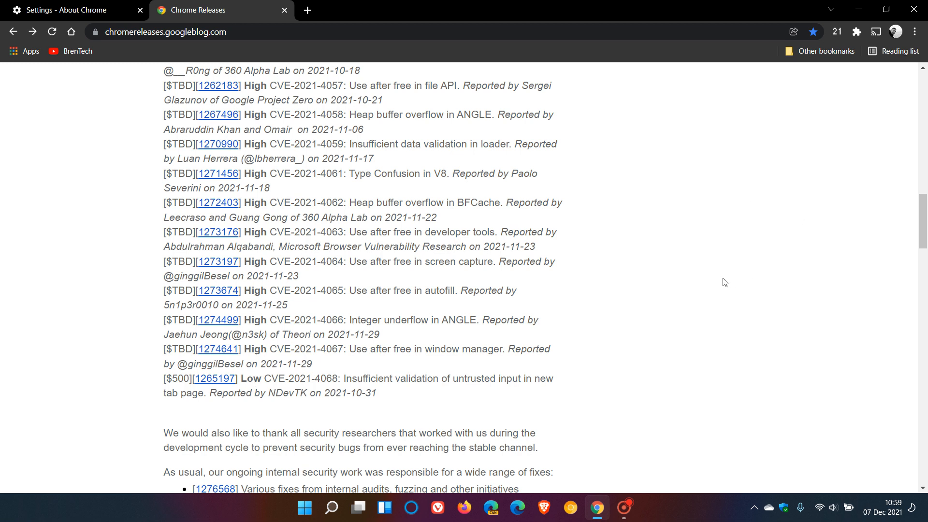
pyautogui.moveTo(710, 285)
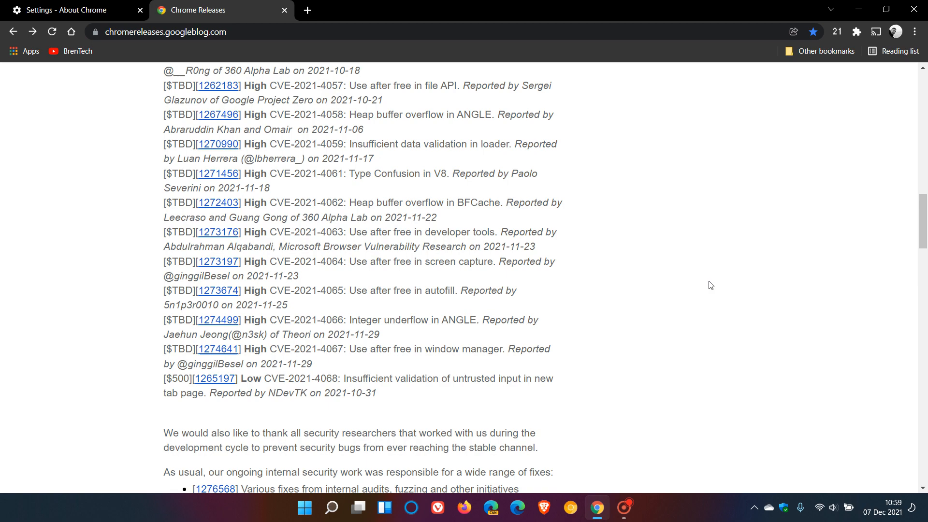
pyautogui.moveTo(694, 289)
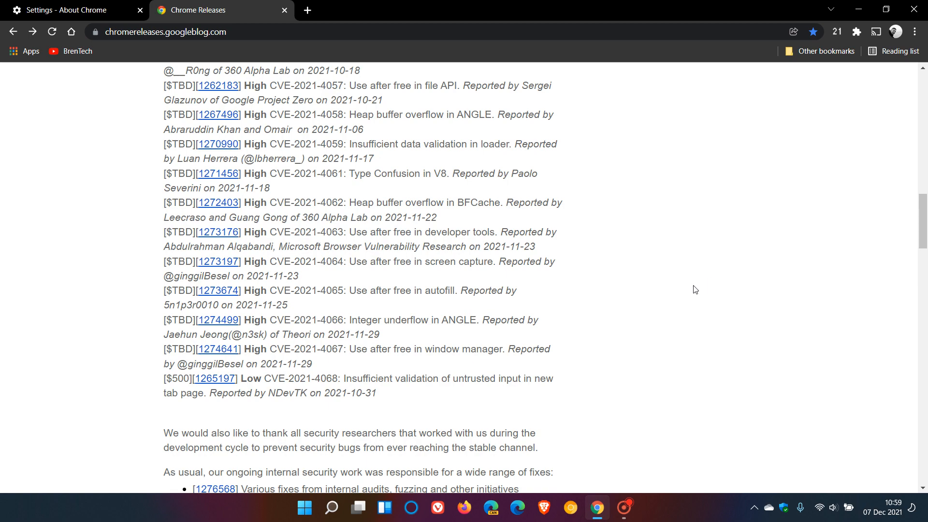
pyautogui.scroll(-3)
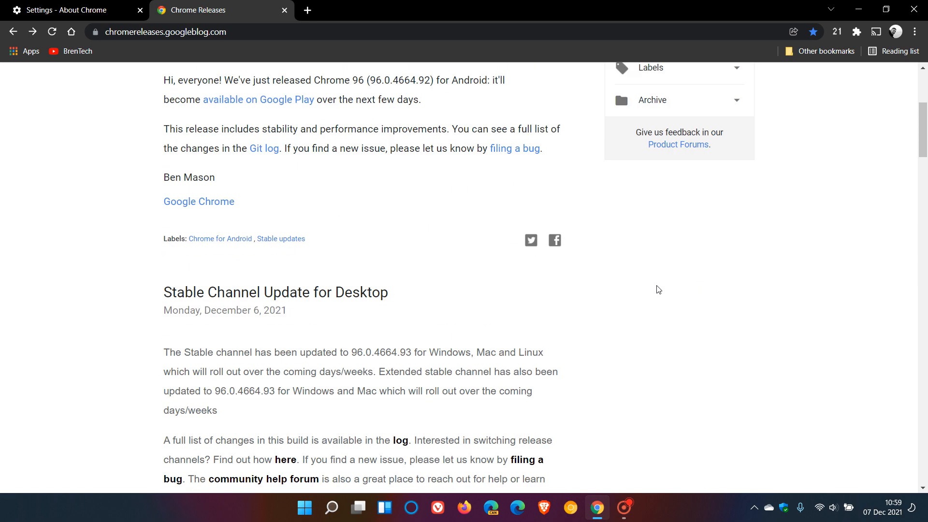
pyautogui.click(65, 10)
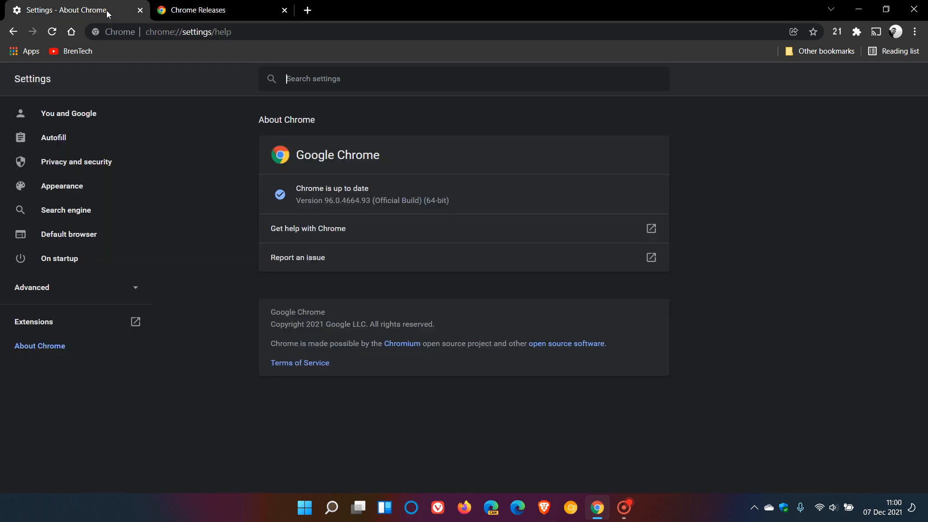